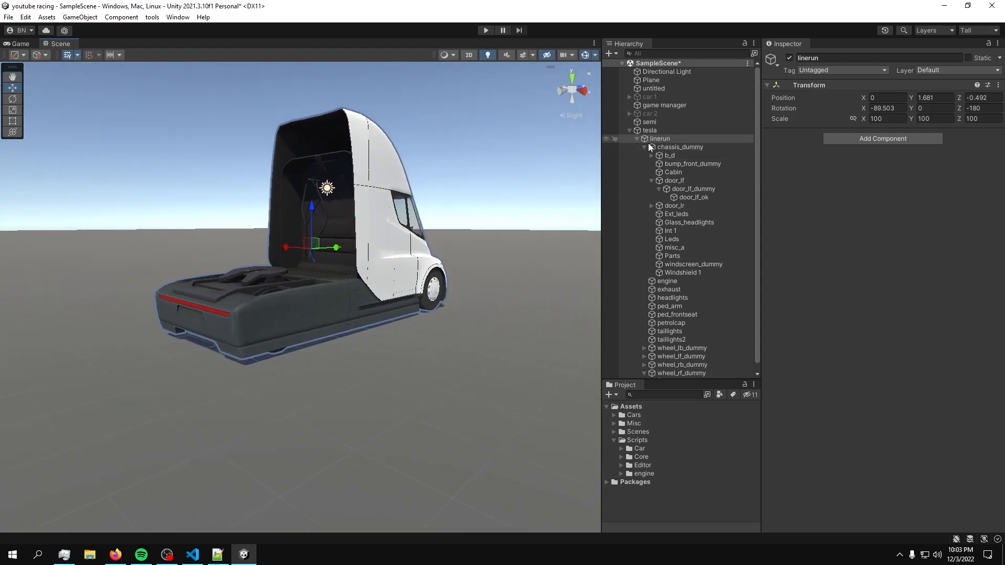
Pull wheel_rf out of wheel_rf_dummy and parent it under a new empty object named wheel.
left_click(668, 155)
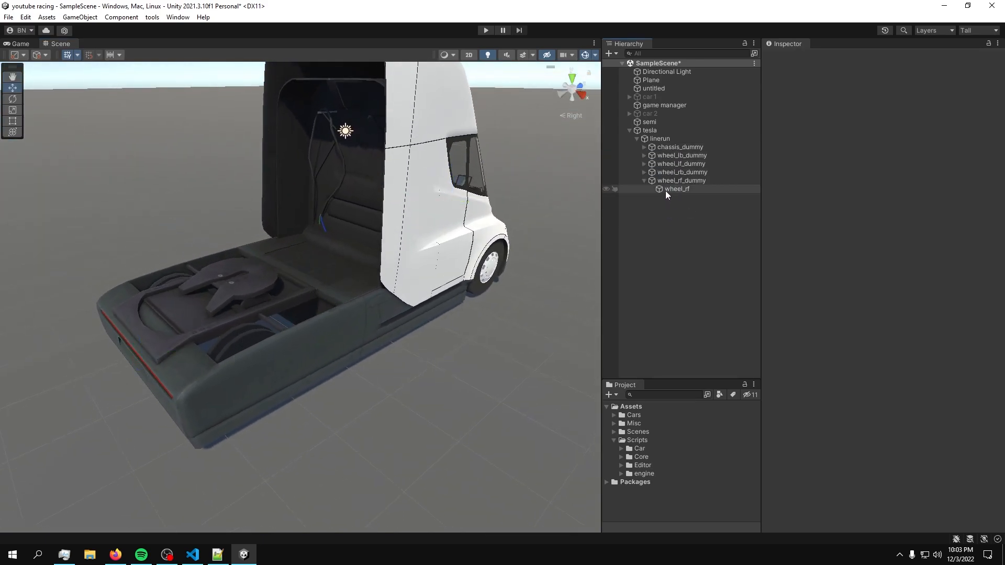
left_click(677, 189)
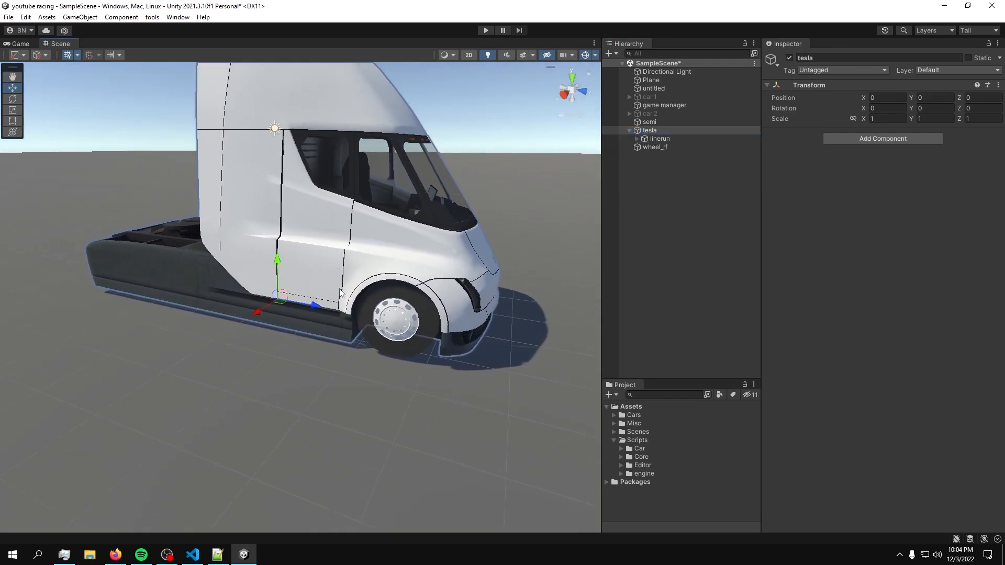
mouse_move(605, 256)
type("wheel")
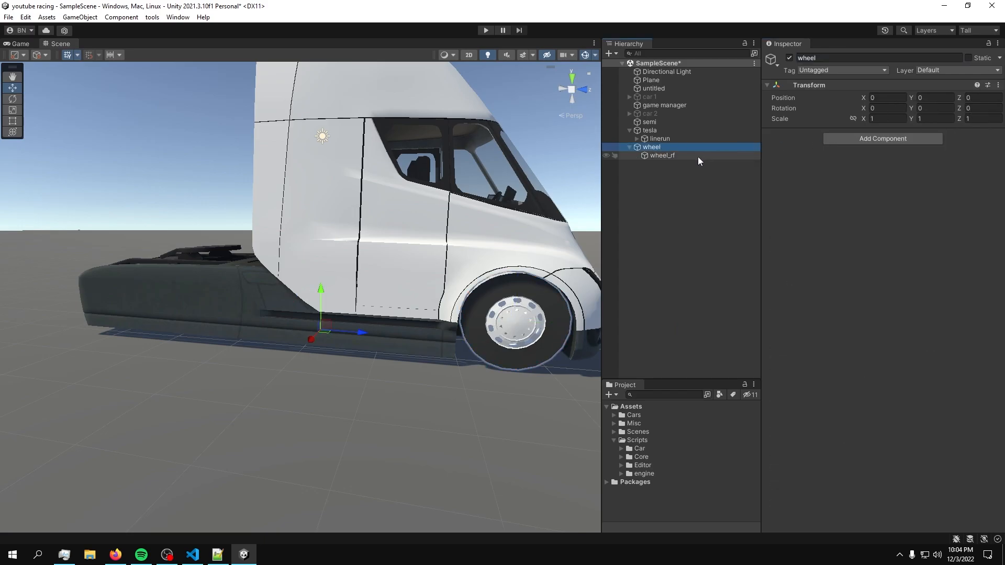
left_click(662, 155)
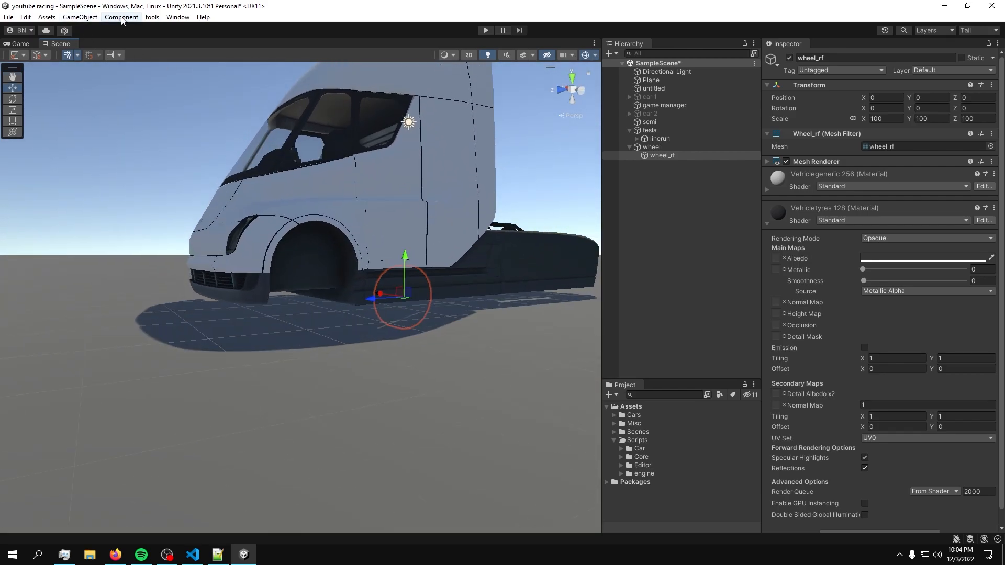
Add components from the vehicle setup tool, then slide the rear and front wheels under the body.
left_click(153, 17)
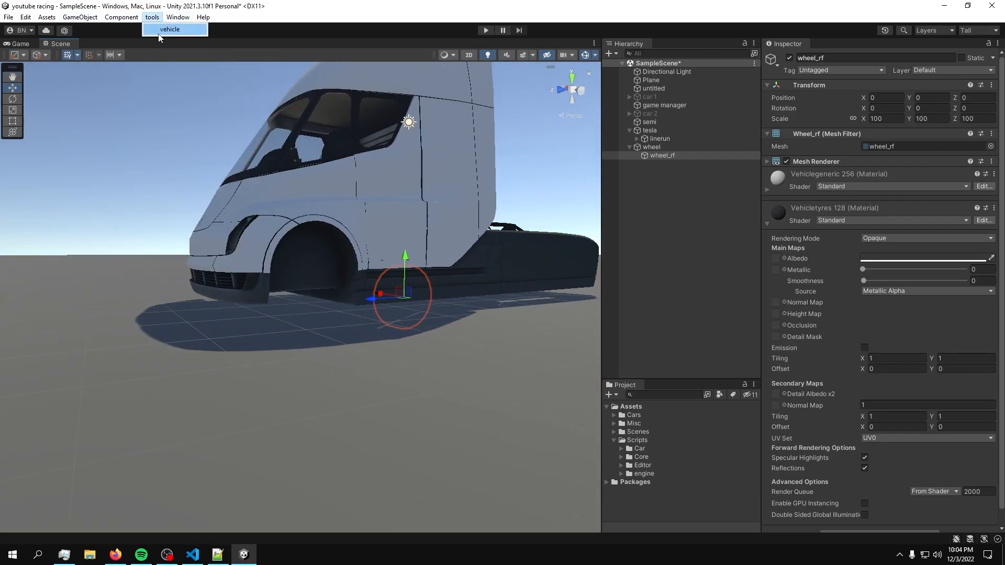
left_click(170, 29)
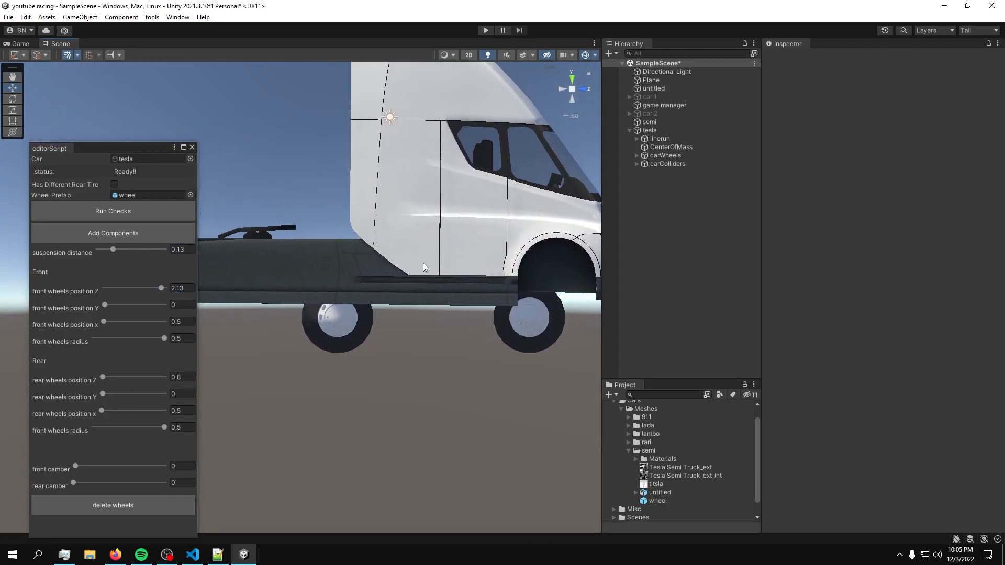
left_click_drag(101, 377, 132, 377)
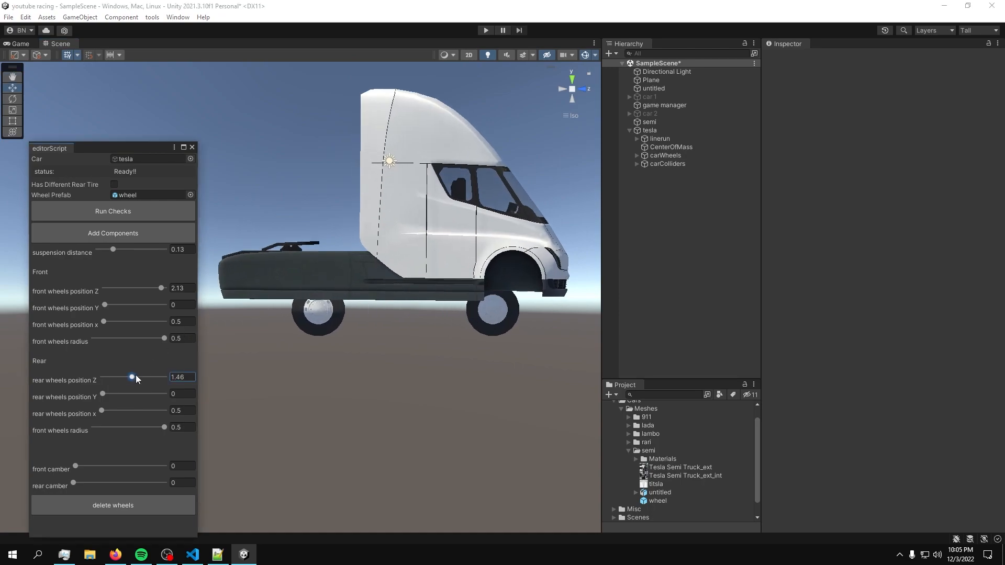
left_click_drag(101, 396, 139, 396)
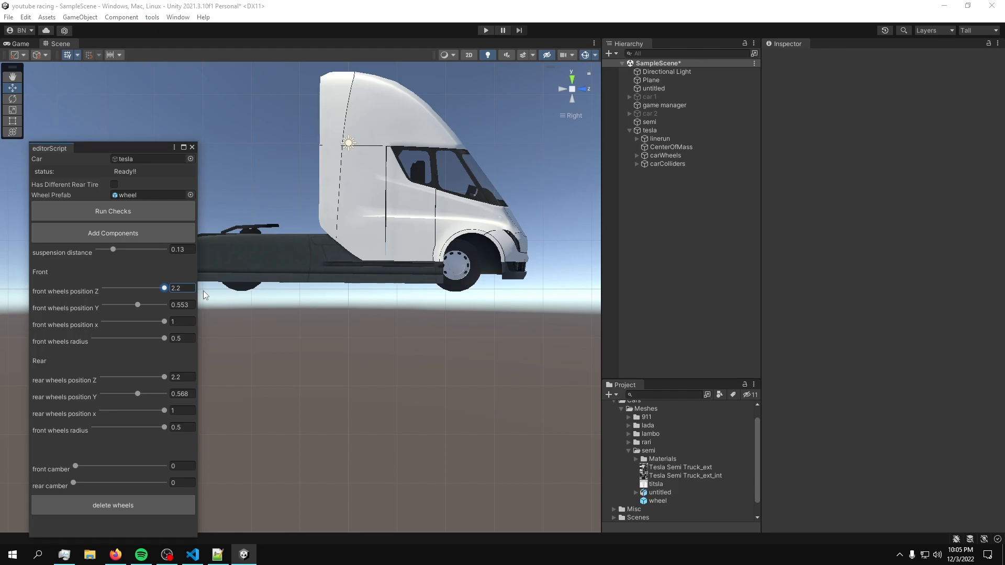
mouse_move(162, 303)
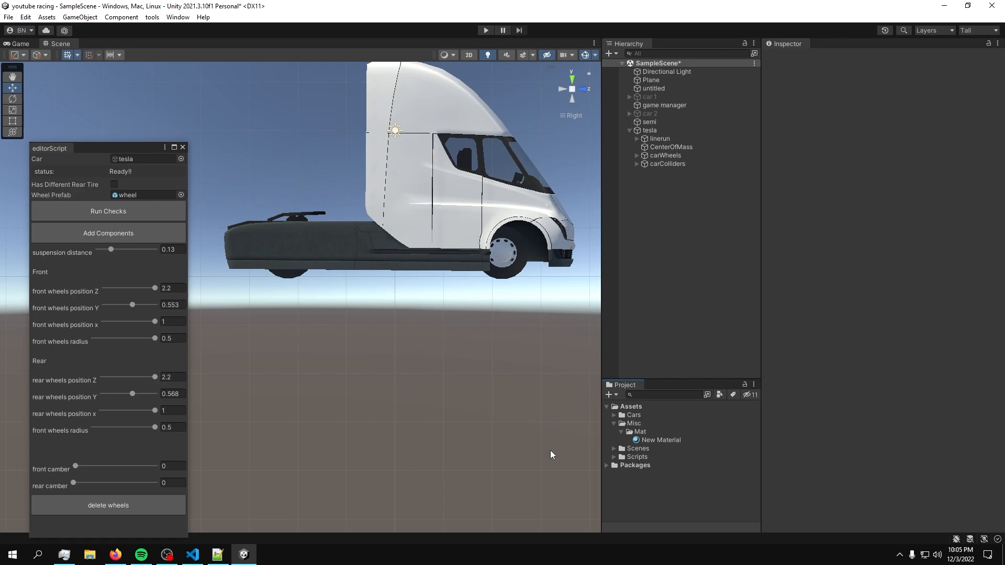
Open carSetup.cs from Assets/Scripts/Editor.
left_click(638, 457)
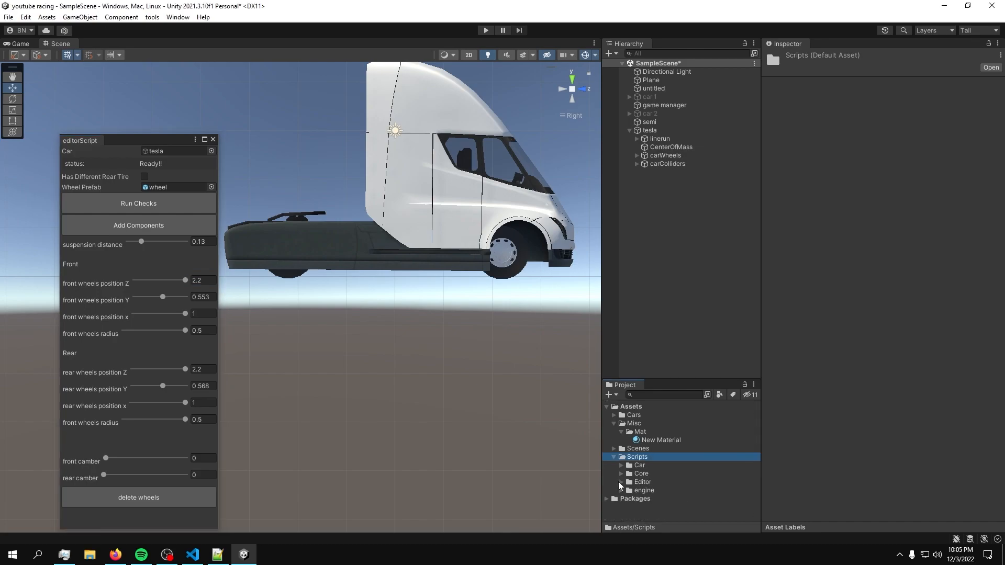
left_click(642, 482)
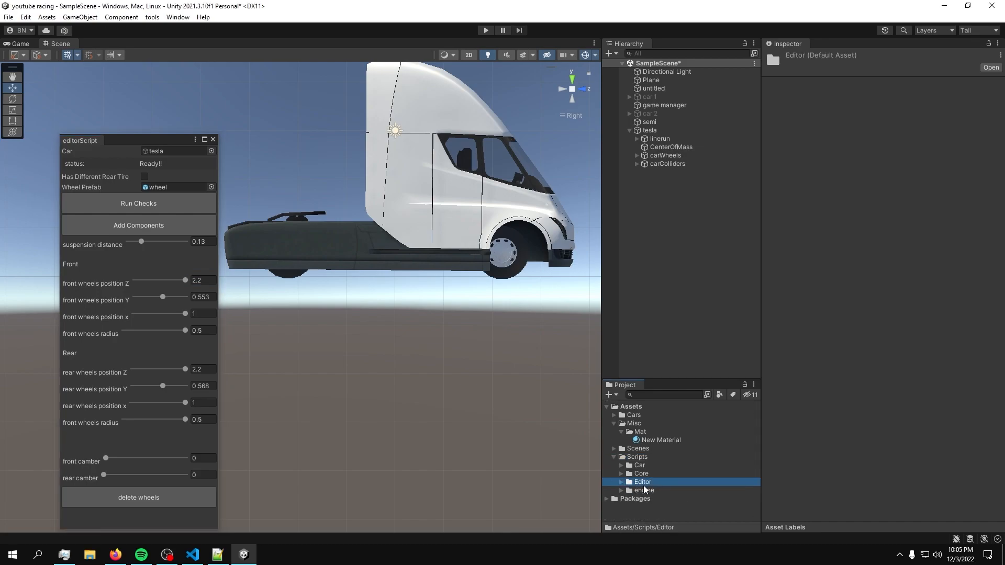
left_click(192, 555)
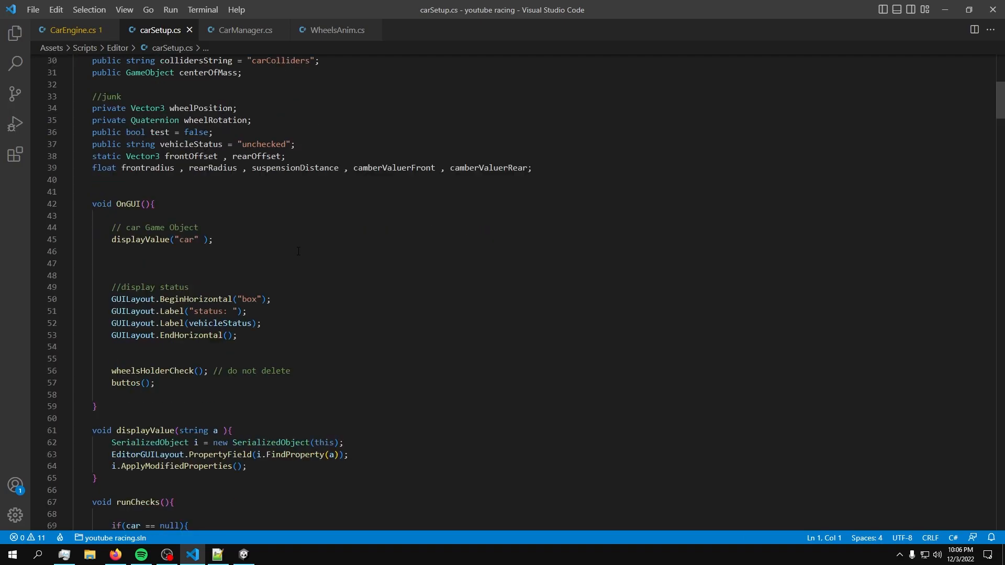
scroll("down", 3)
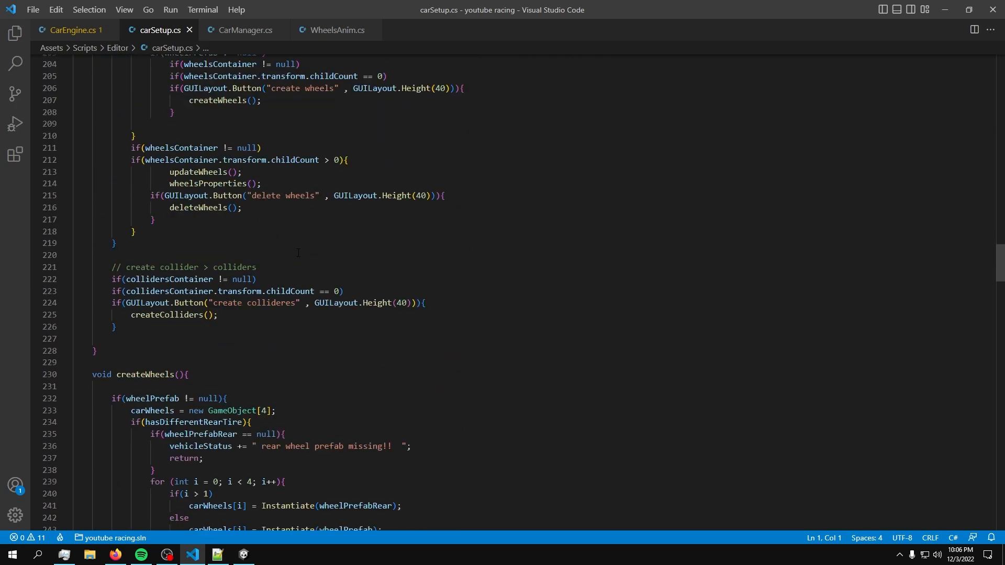
scroll("down", 3)
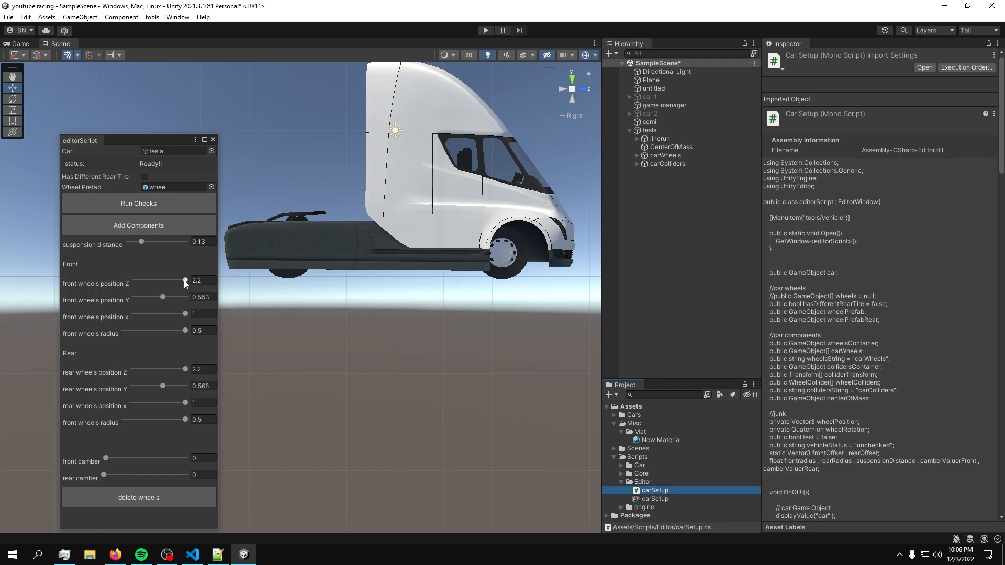
Raise the front wheels' Y position to 0.84 and return to the code editor.
left_click_drag(162, 297, 177, 296)
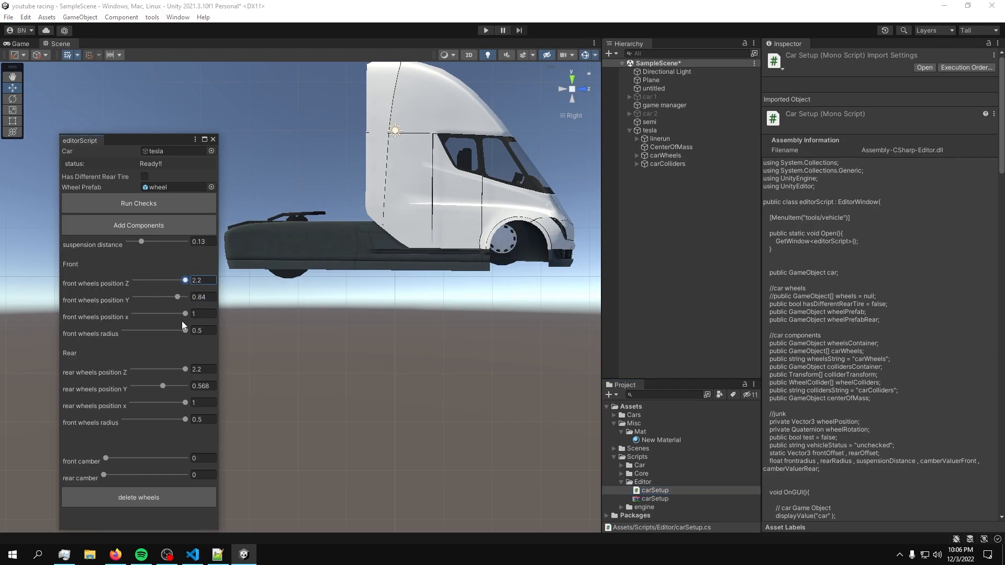
left_click(203, 313)
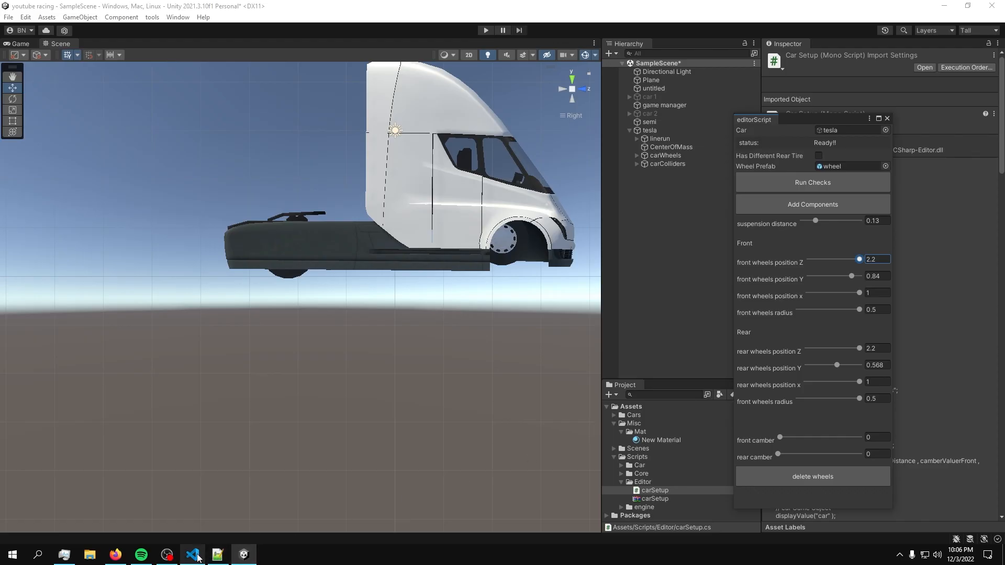
left_click(193, 555)
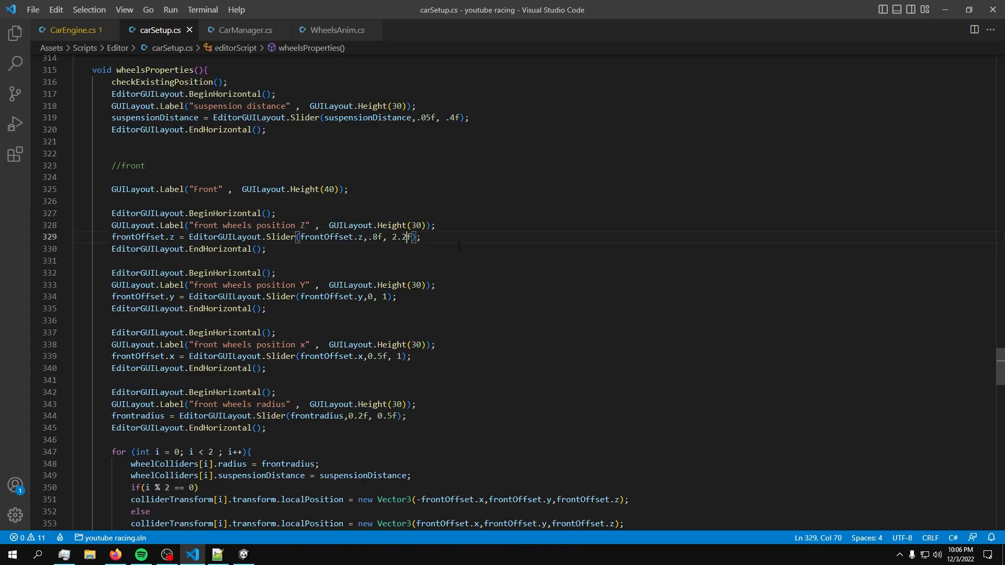
Change a wheel slider's upper limit in carSetup.cs to .5f, then review the rear slider ranges.
key("Backspace")
type("9")
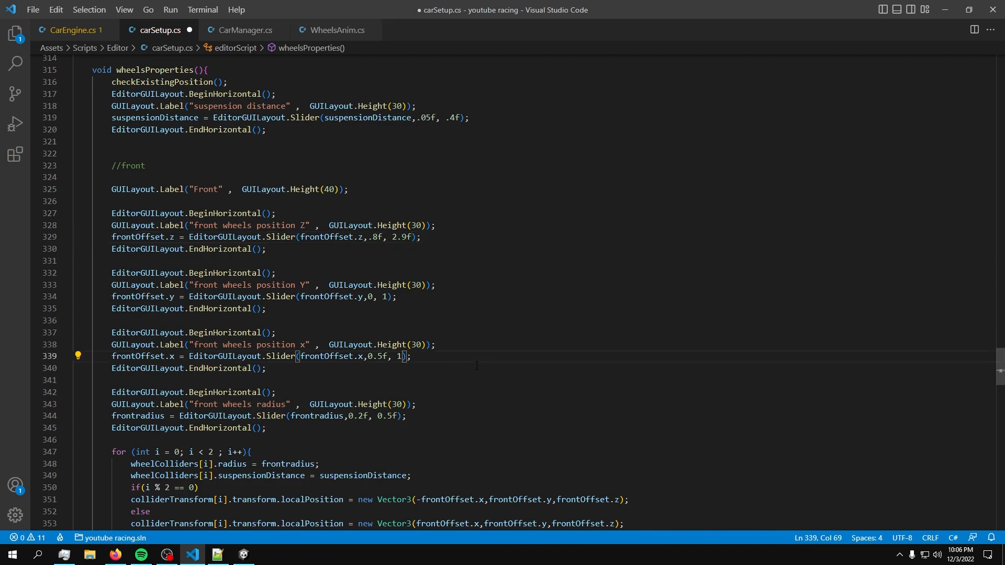
type(".")
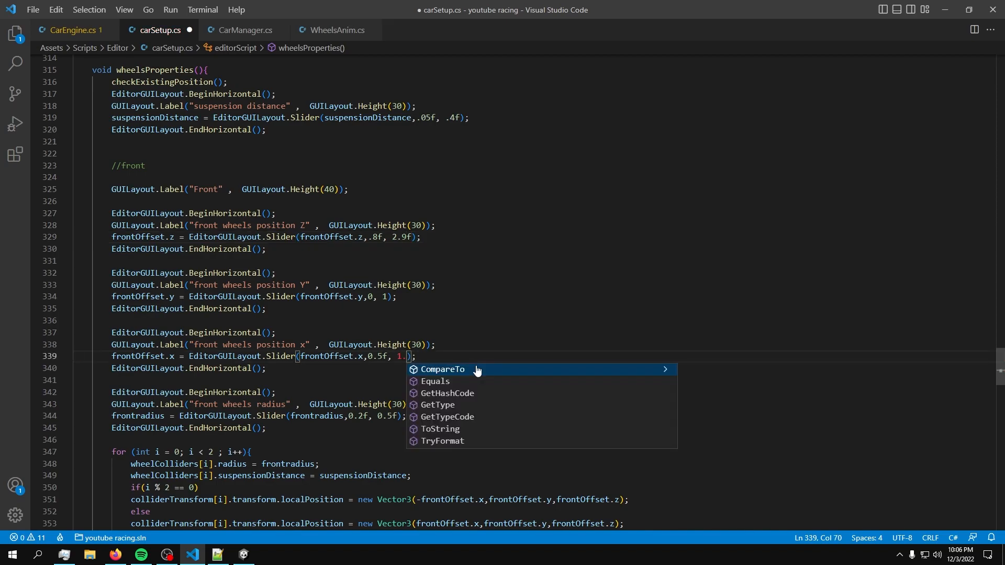
type("5f")
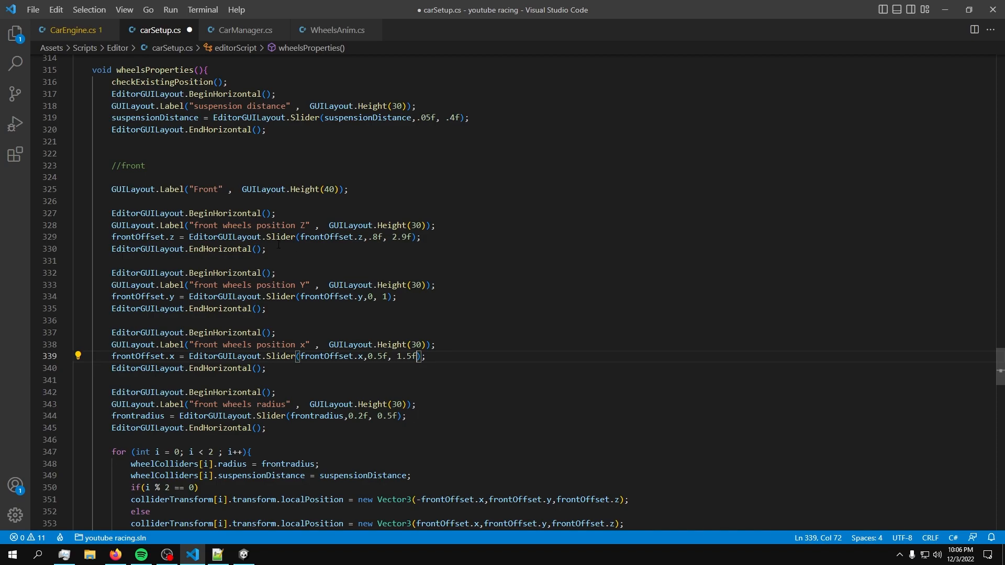
scroll("down", 3)
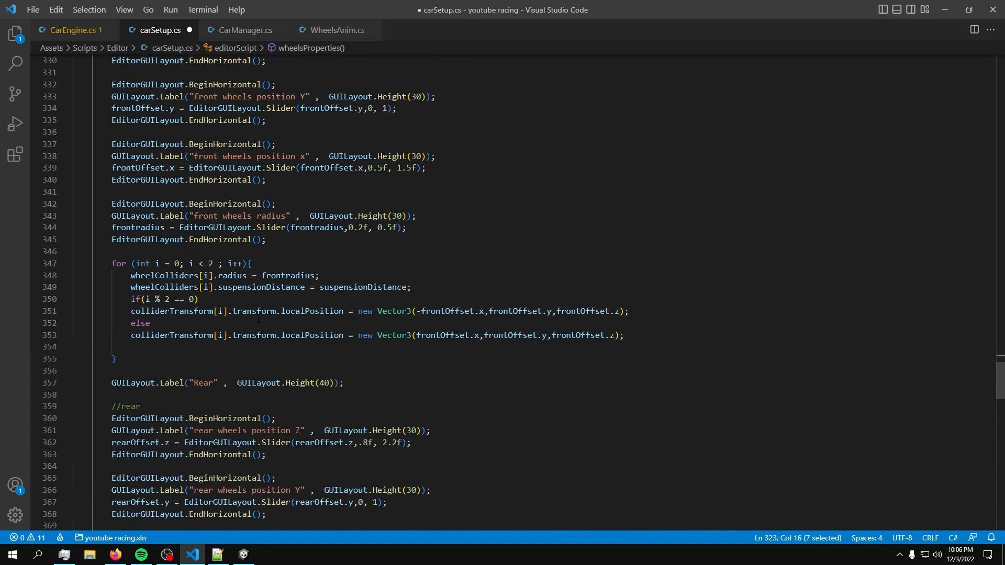
scroll("down", 3)
type("9")
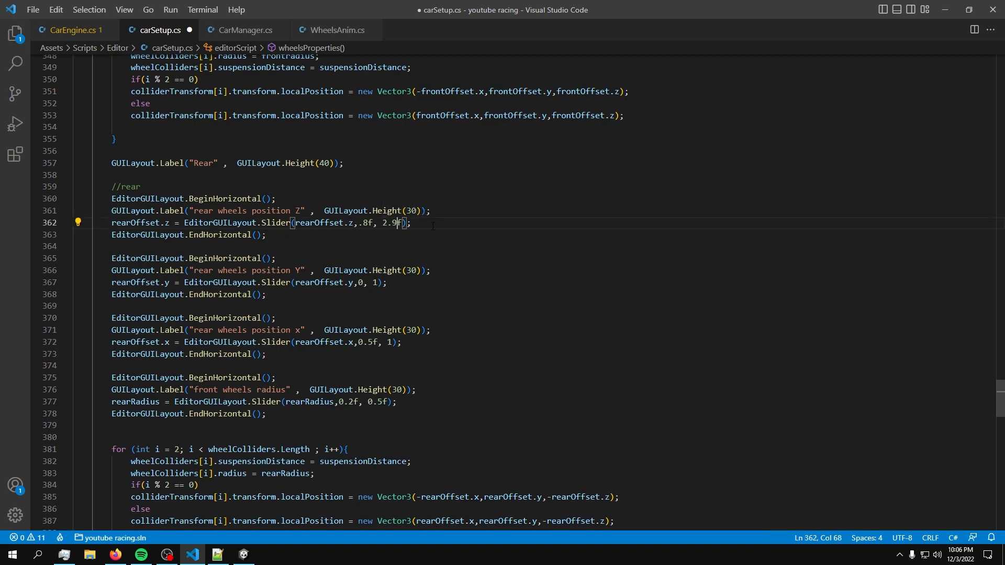
left_click(394, 341)
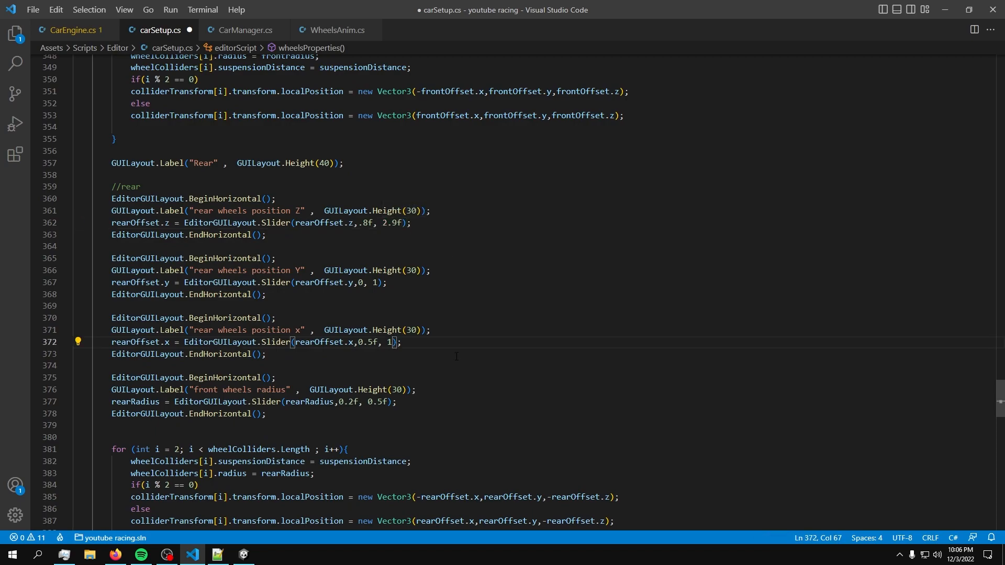
left_click(243, 555)
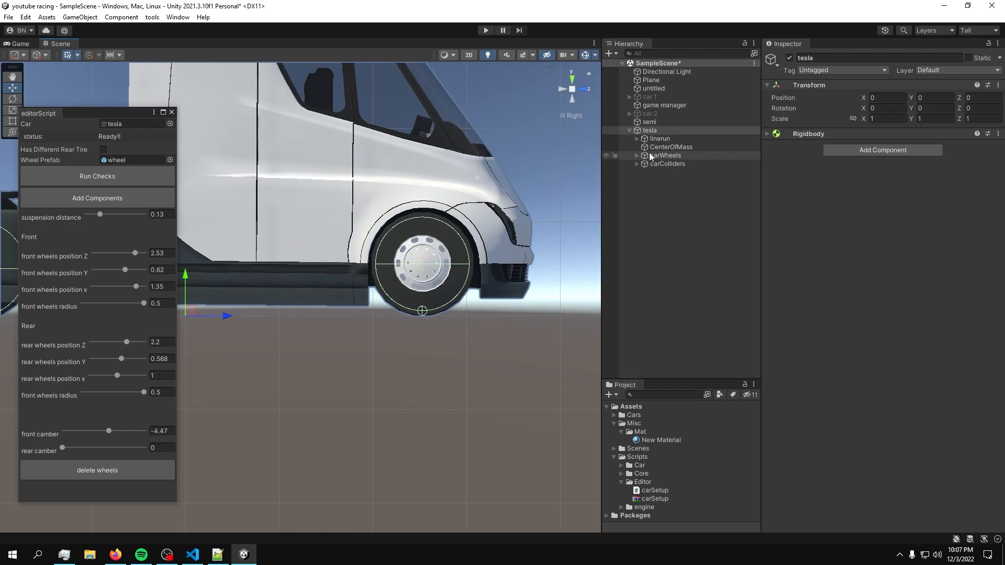
Expand the truck's carColliders group to inspect its wheel colliders.
left_click(670, 172)
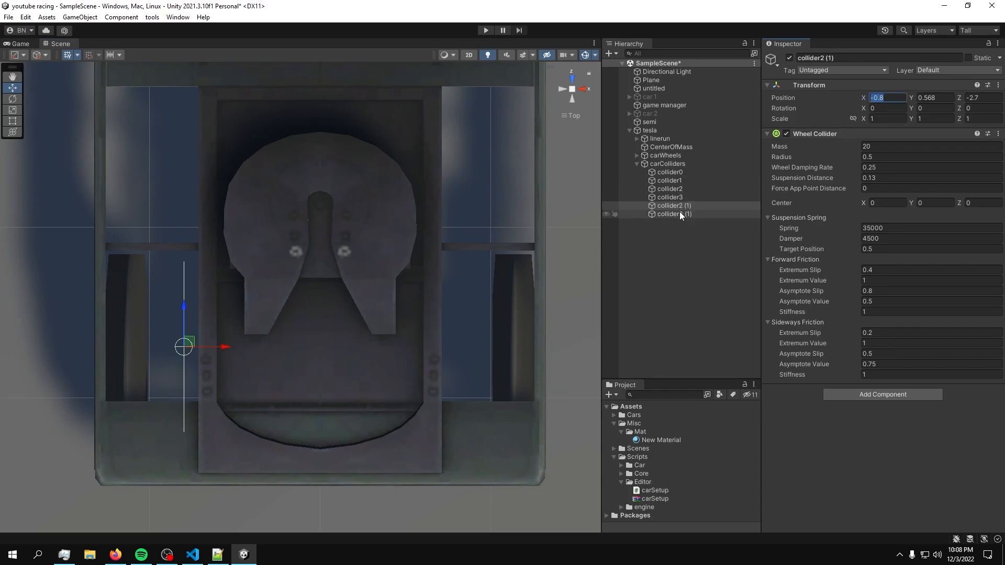
Set the copied collider3's Position X to 0.8 and select the duplicated rear colliders.
left_click(671, 215)
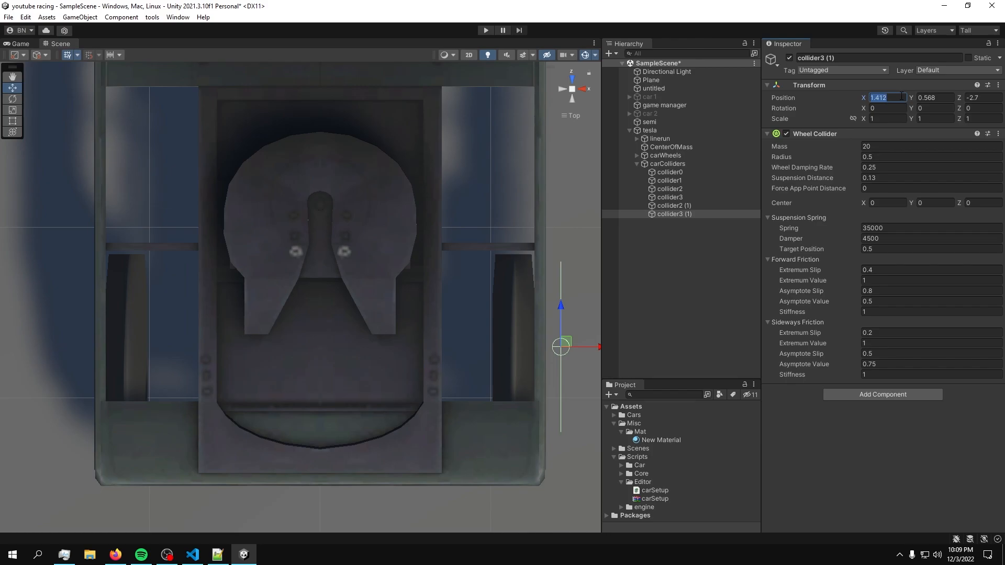
type("0.8")
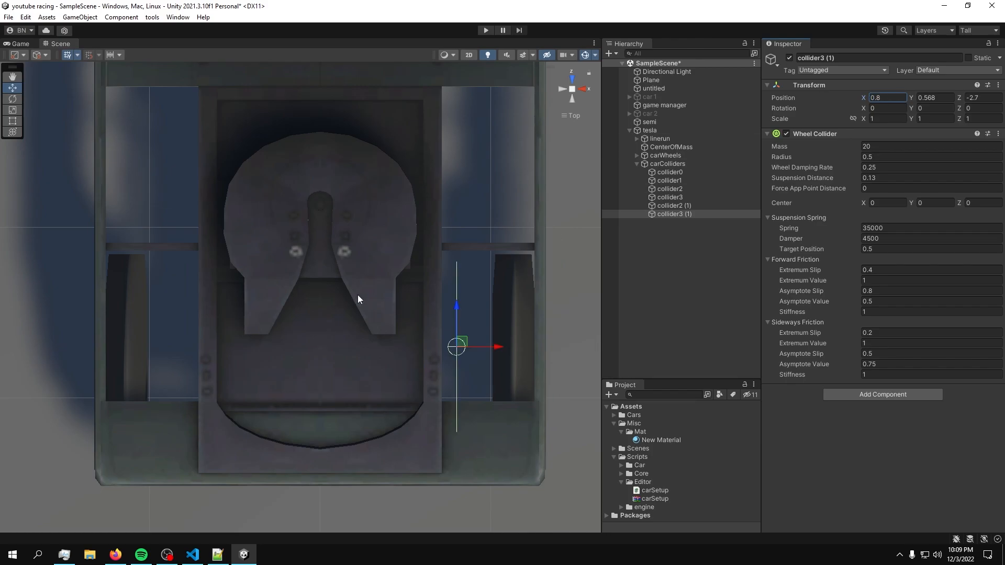
left_click(669, 171)
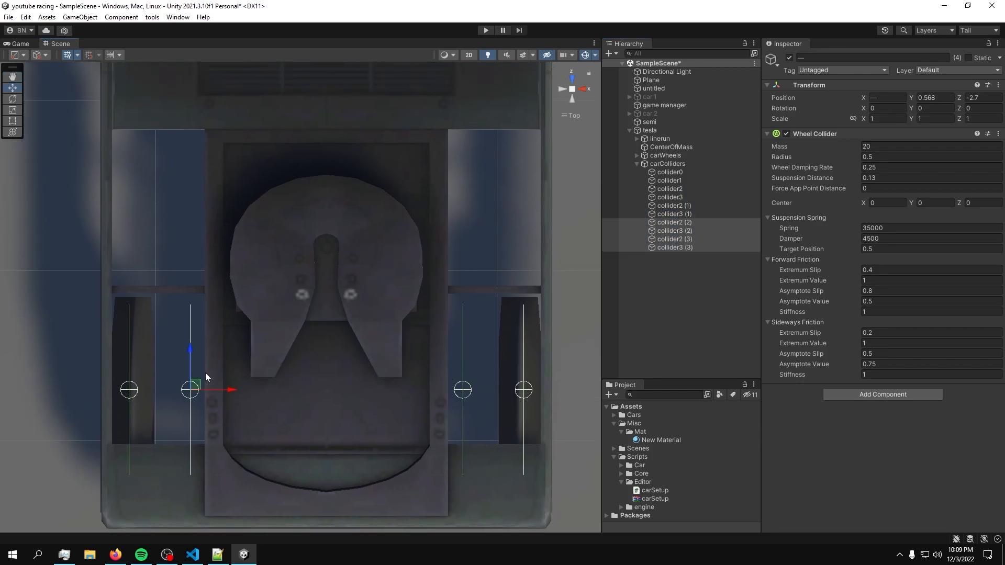
left_click(711, 260)
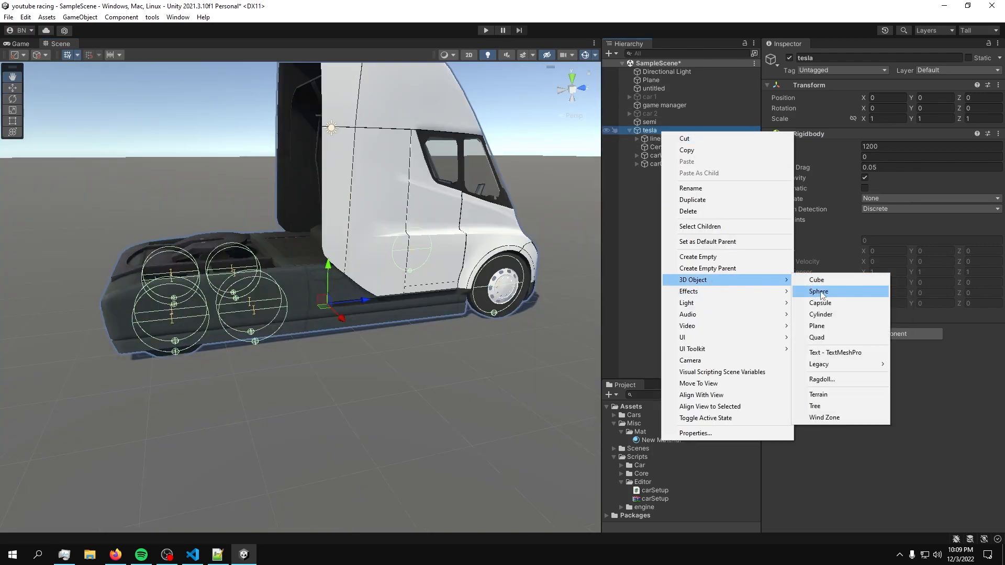
Add a Cube under tesla and hide its mesh so only its box collider remains.
left_click(817, 280)
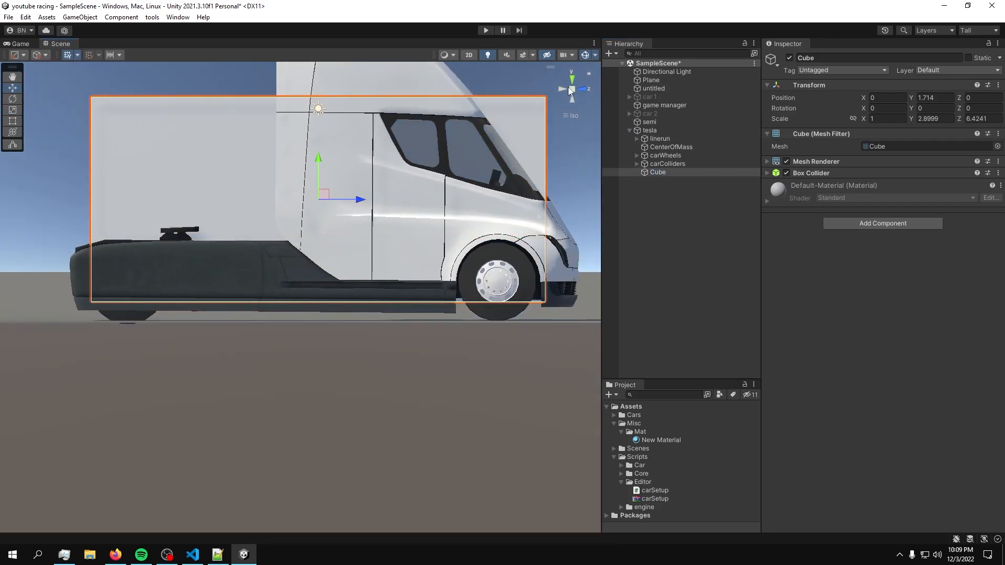
left_click(571, 75)
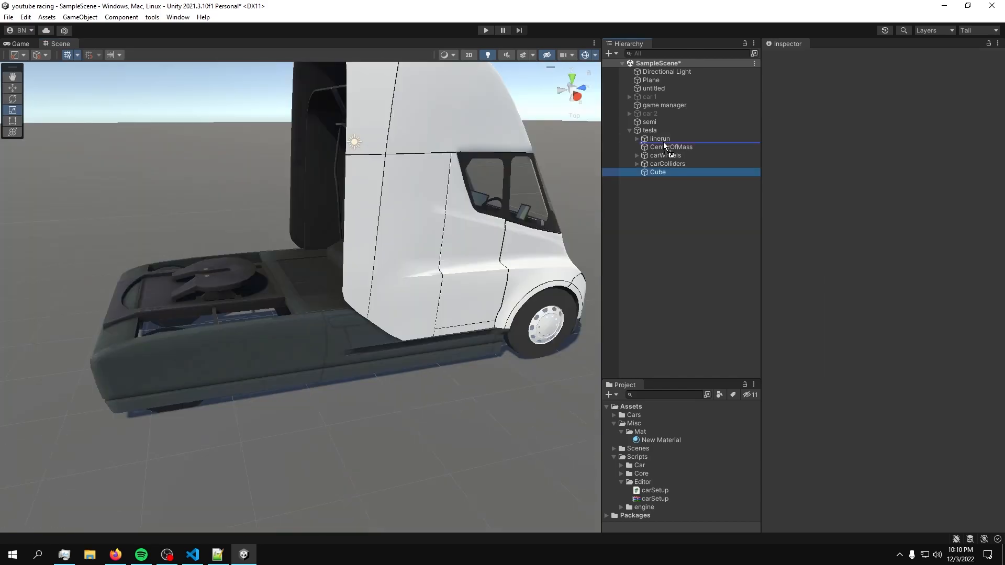
left_click(649, 130)
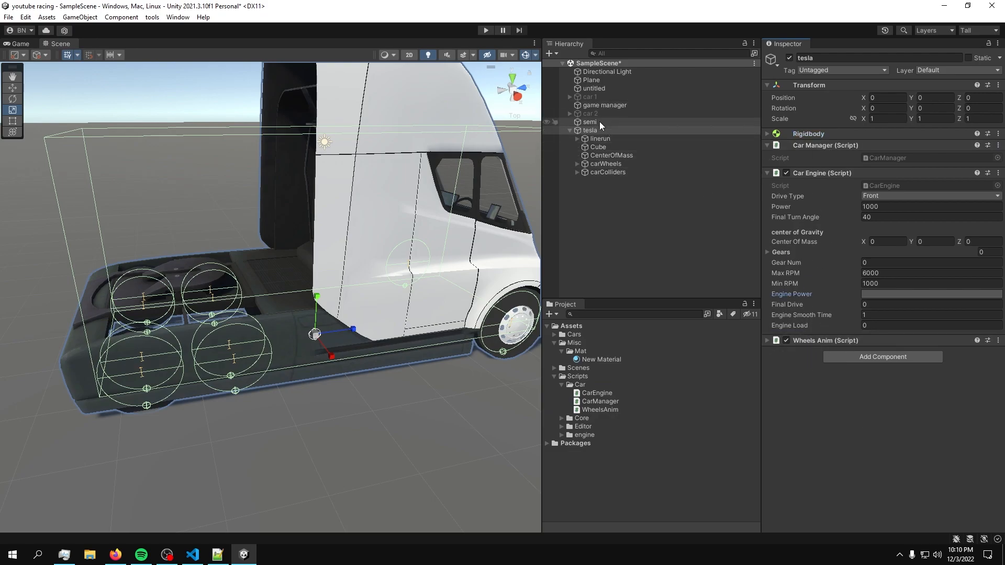
Test the truck in Play mode, stop, then play again with the new camera rig.
left_click(486, 29)
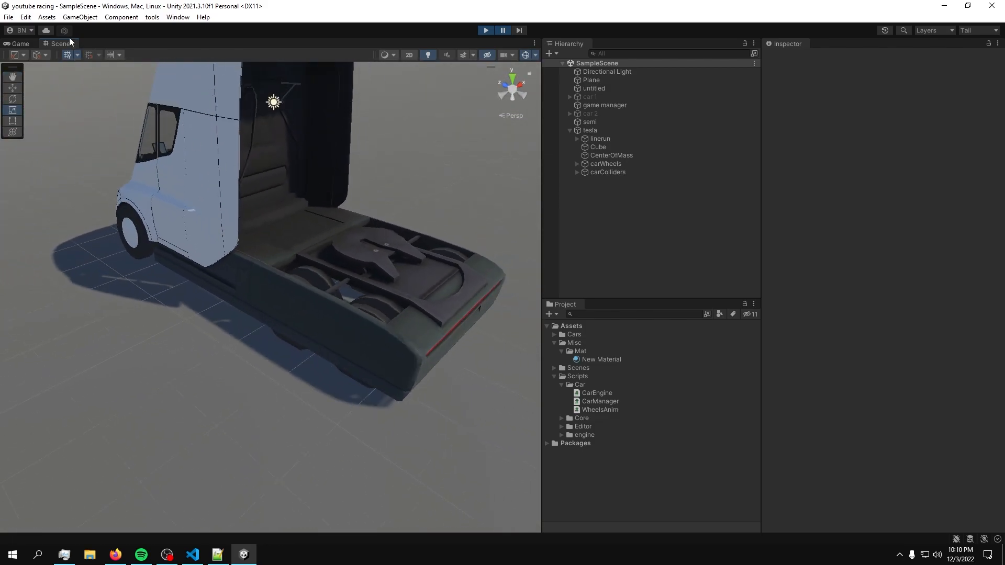
left_click(485, 30)
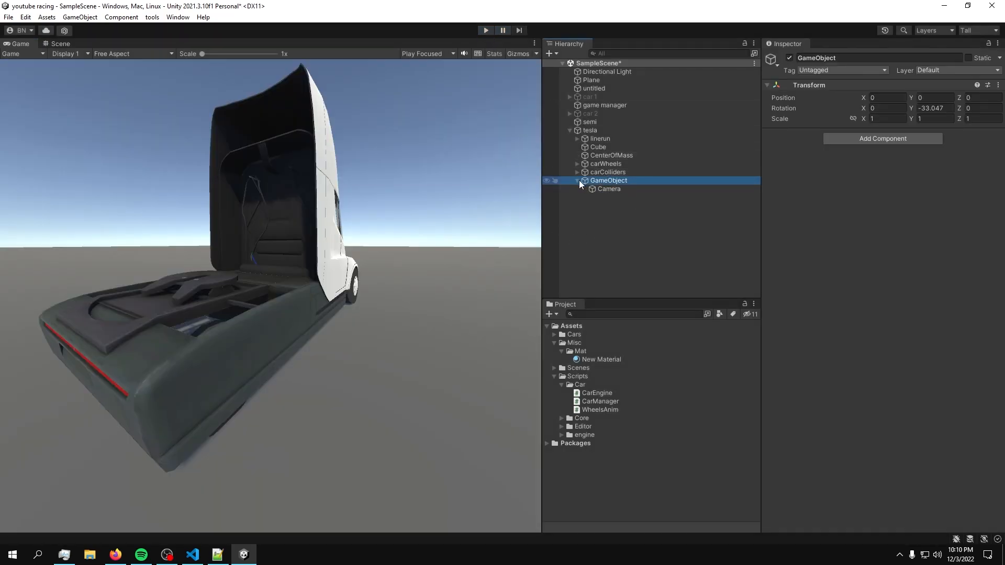
left_click(487, 30)
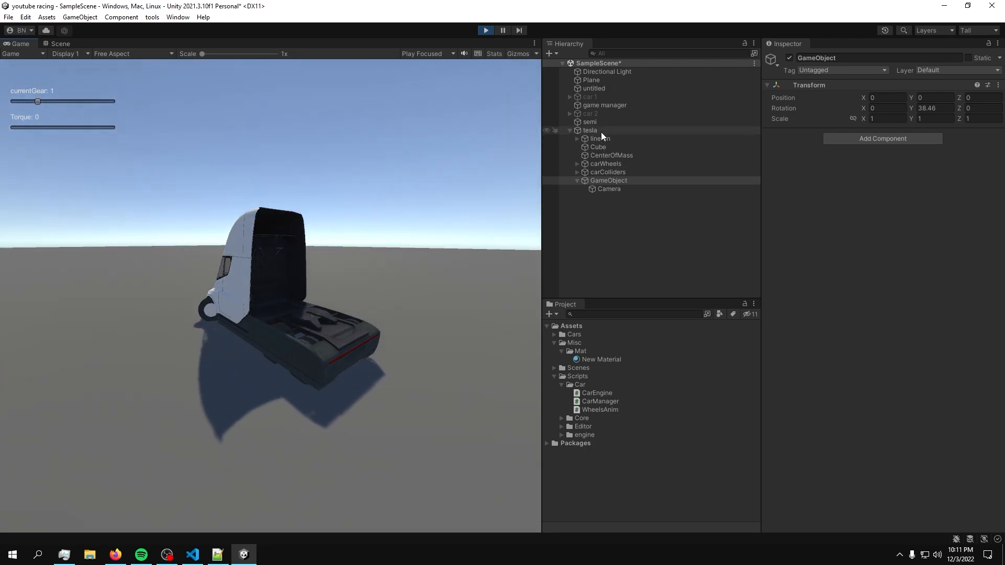
Inspect tesla's Car Engine (7 gears, final drive 3.7) and the camera rig while driving.
left_click(590, 130)
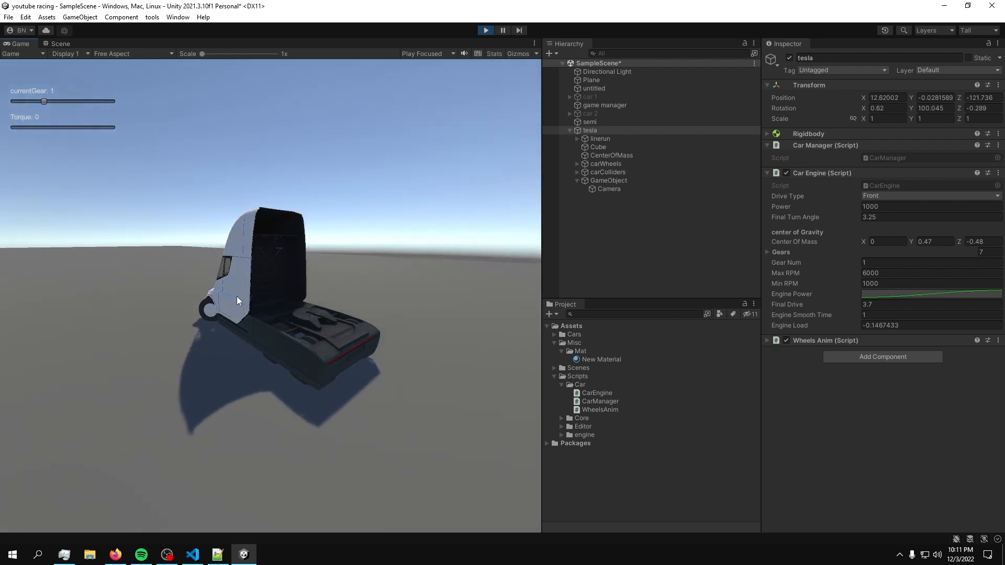
left_click(609, 180)
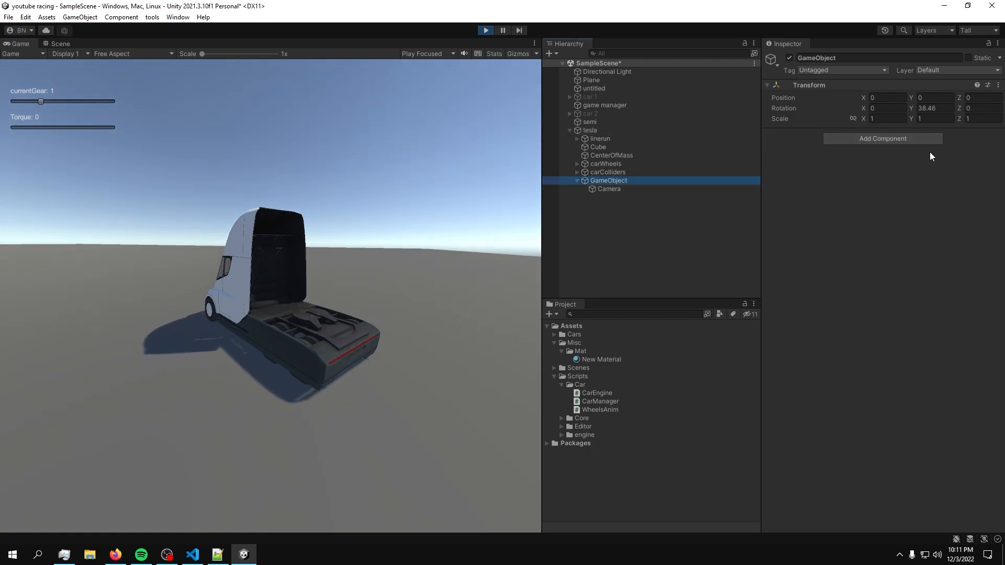
left_click(609, 189)
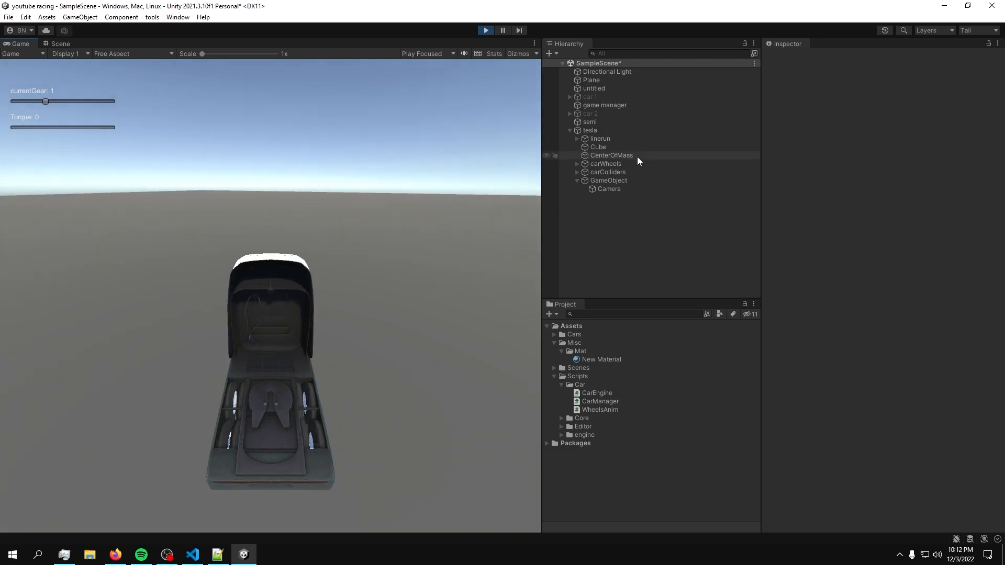
left_click(590, 130)
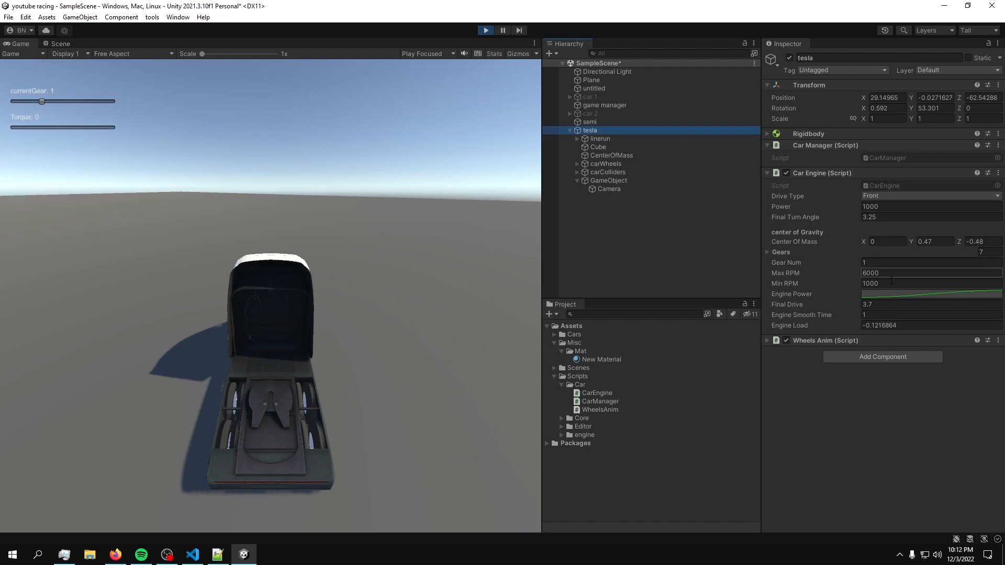
Set the Car Engine Drive Type to Rear and keep driving up to third gear.
left_click(931, 294)
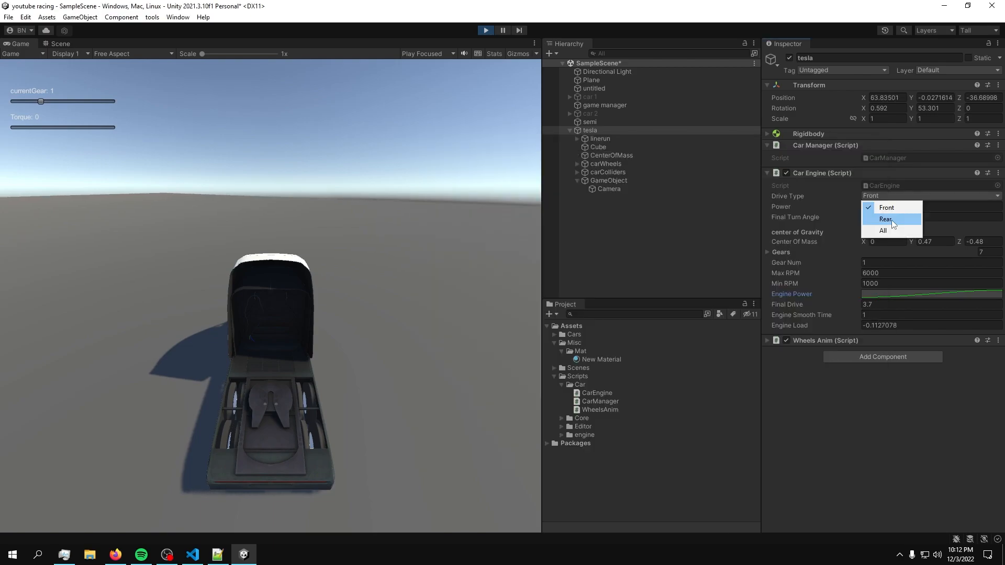
left_click(608, 180)
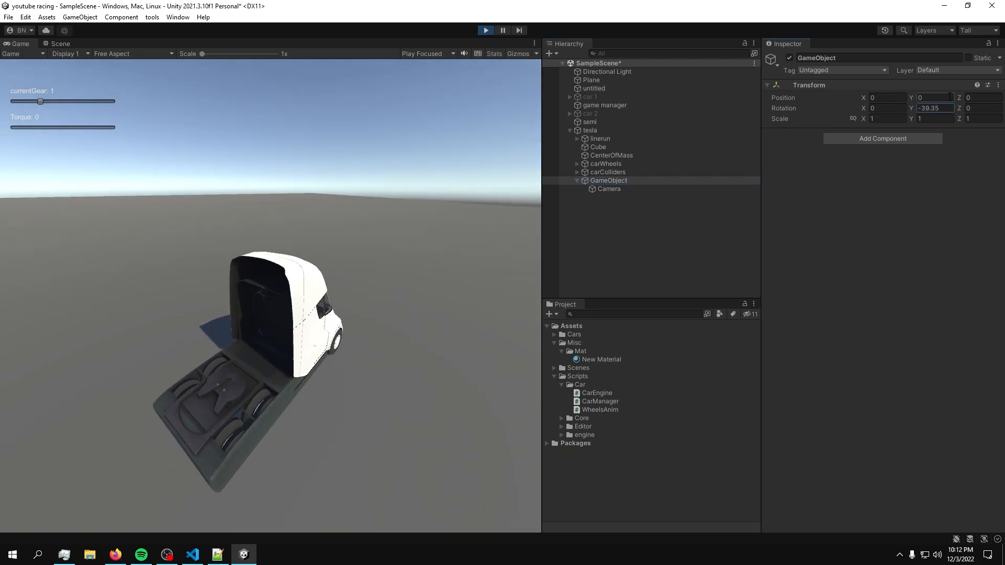
left_click(590, 129)
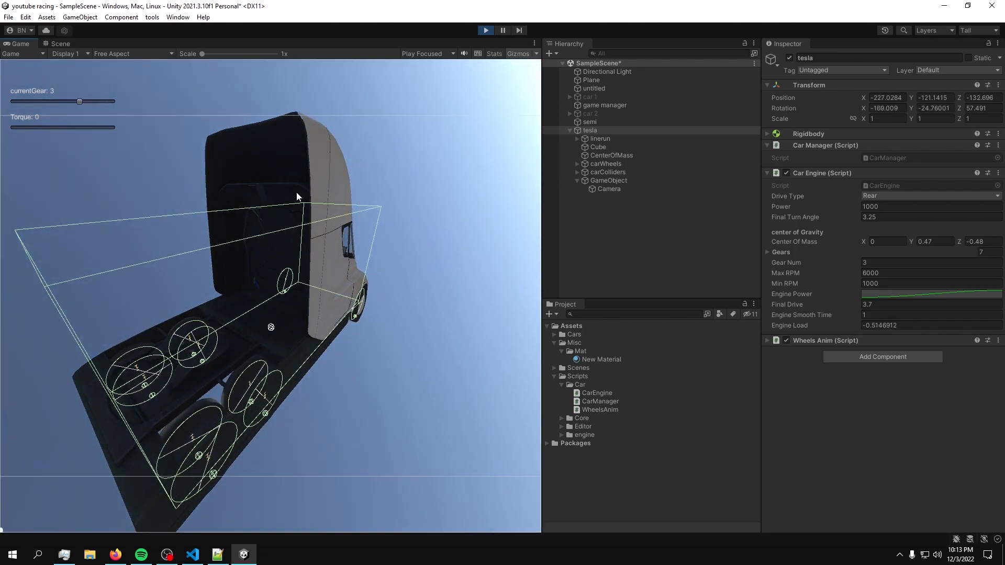
left_click(167, 555)
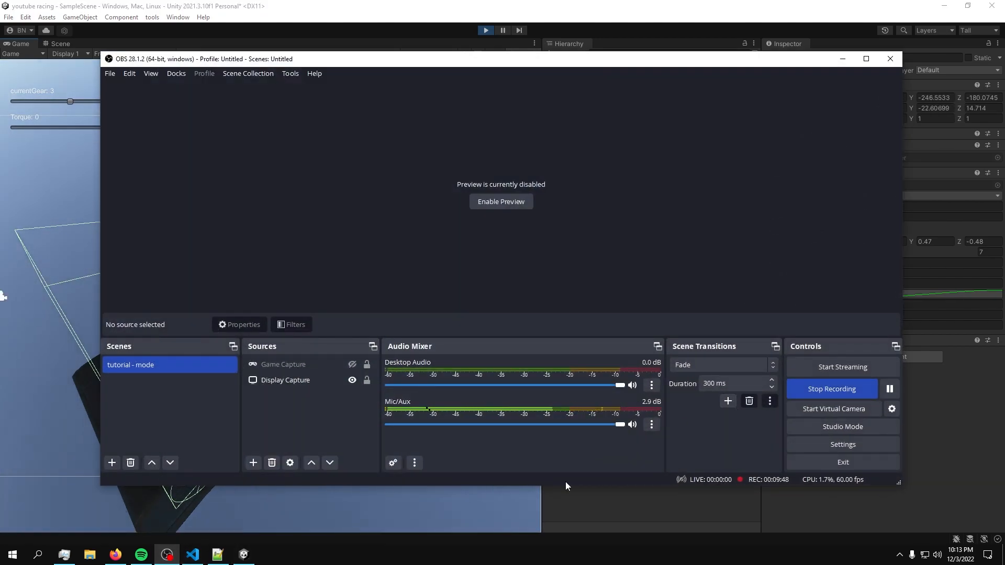